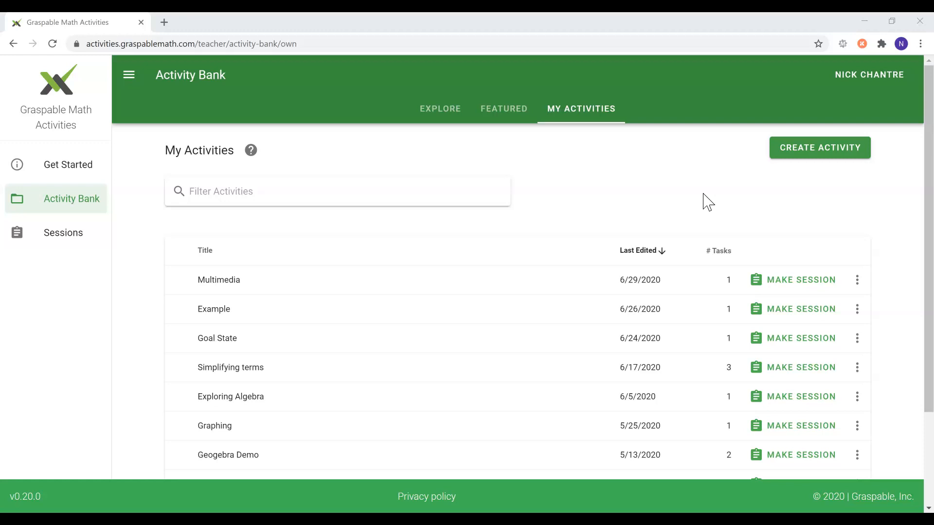
- Create a new activity titled 'Canvas' and open it for editing
{"action": "left_click", "coordinate": [819, 147]}
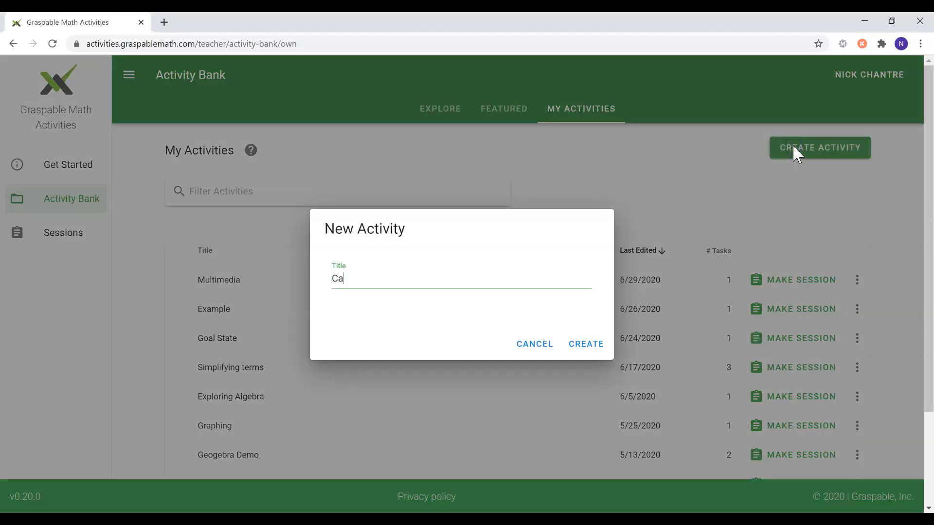
{"action": "type", "text": "nvas"}
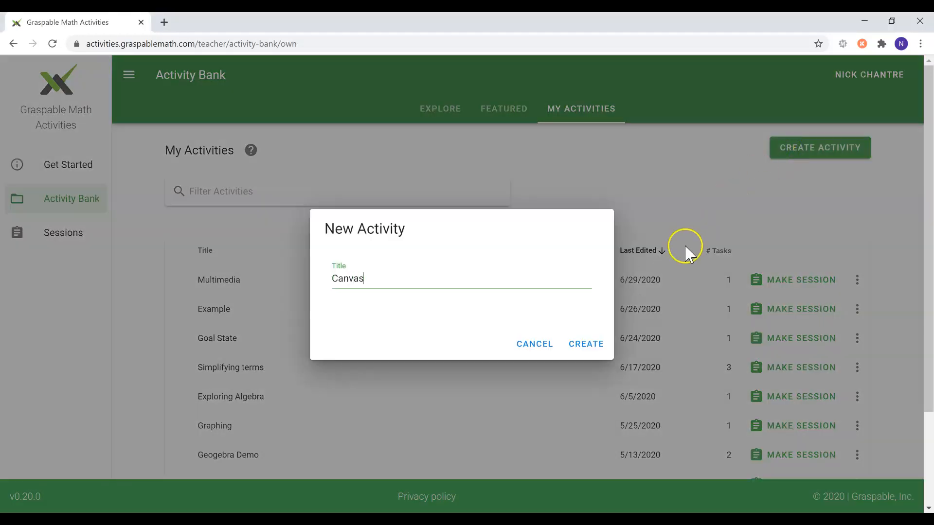
{"action": "left_click", "coordinate": [585, 343]}
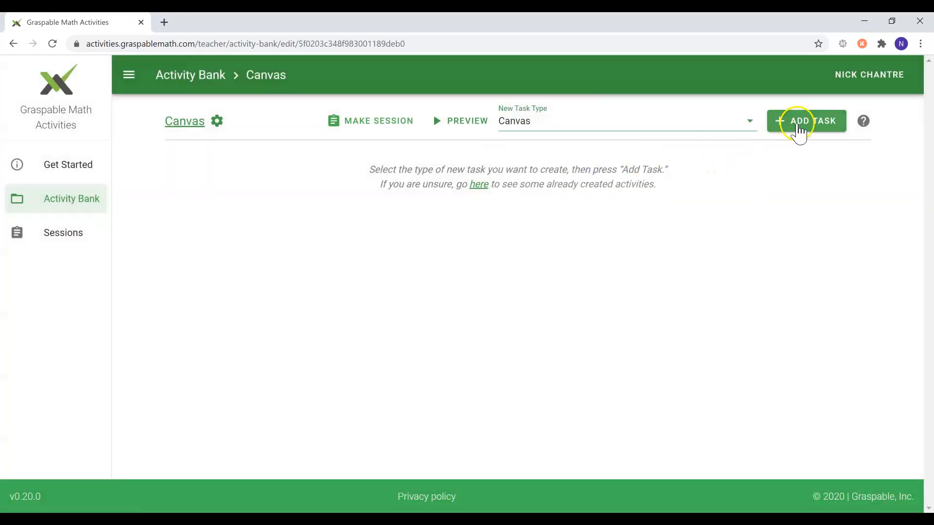
- Add a Canvas task and place the exponent-rule instructions text on its canvas
{"action": "left_click", "coordinate": [805, 121]}
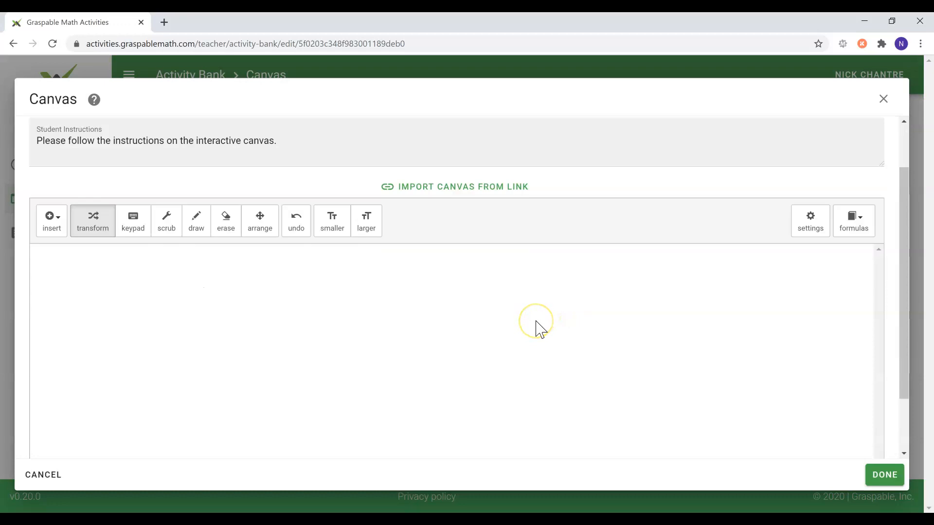
{"action": "mouse_move", "coordinate": [79, 247]}
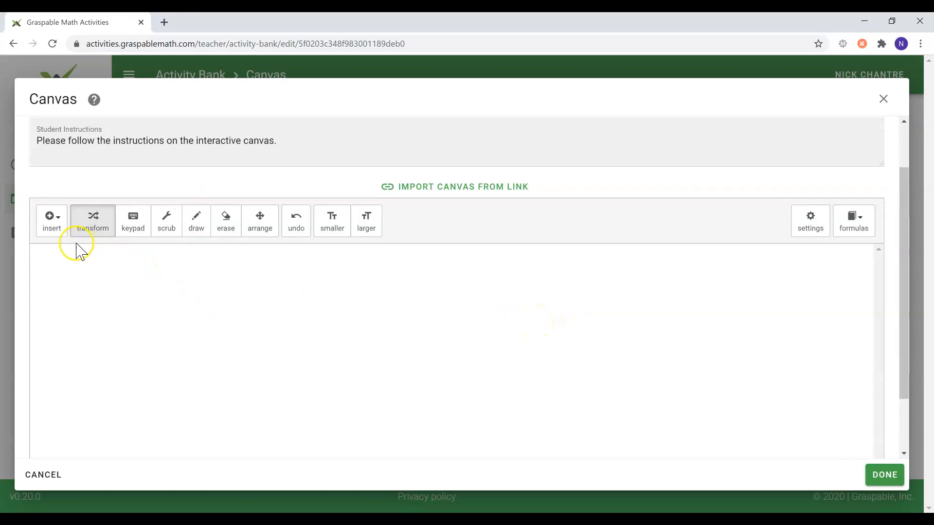
{"action": "left_click", "coordinate": [51, 220]}
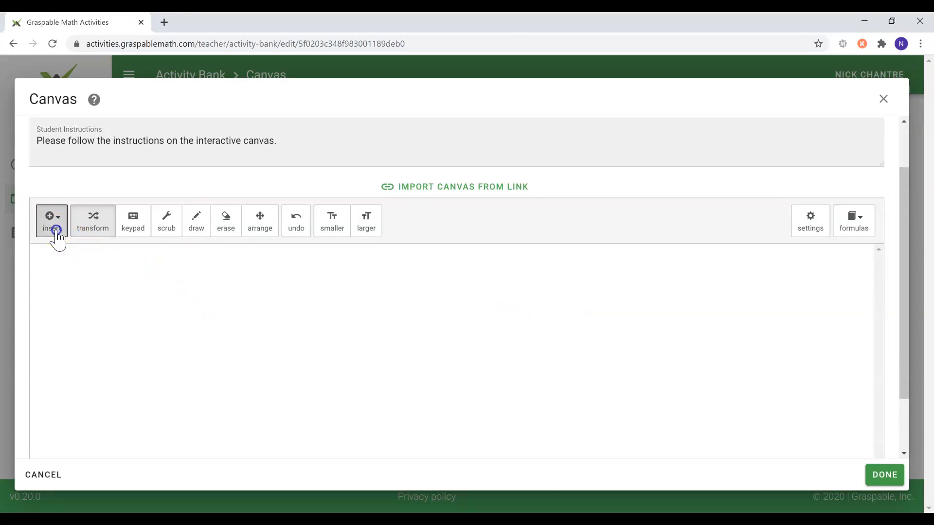
{"action": "left_click", "coordinate": [51, 221]}
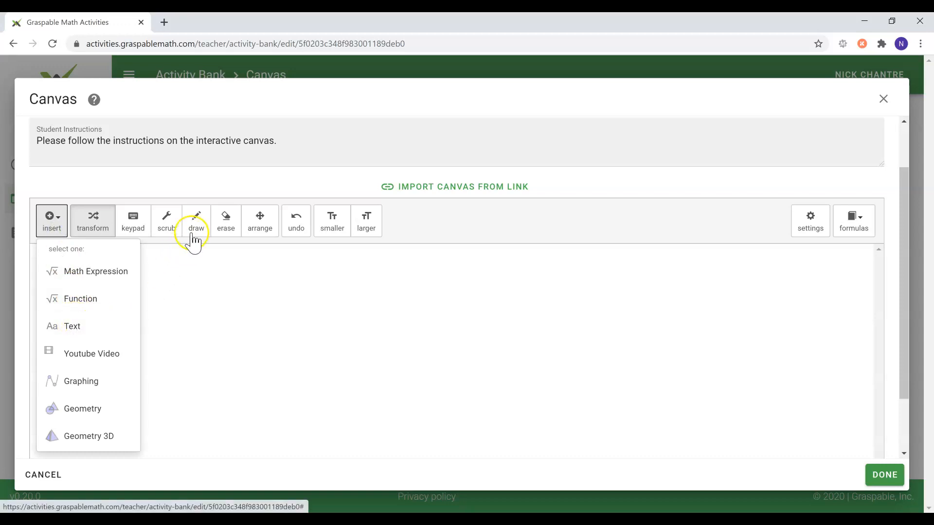
{"action": "mouse_move", "coordinate": [177, 306]}
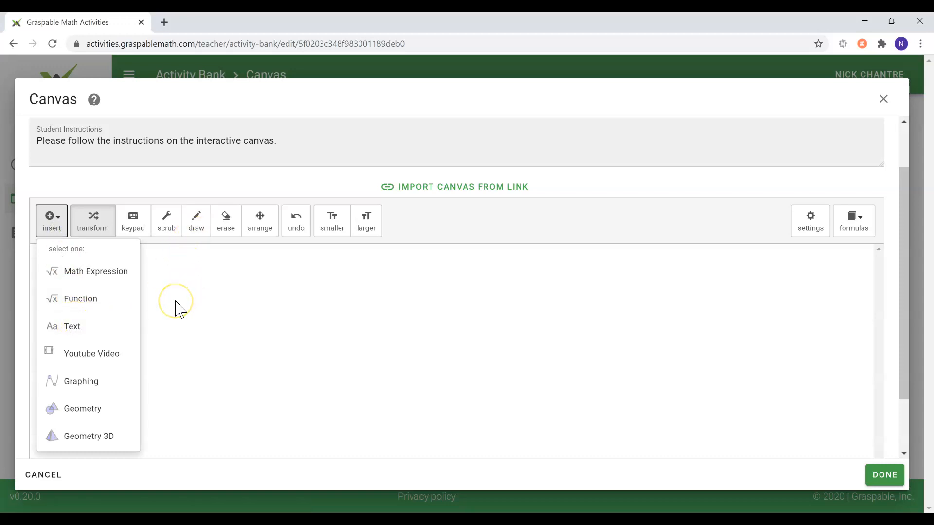
{"action": "mouse_move", "coordinate": [181, 309]}
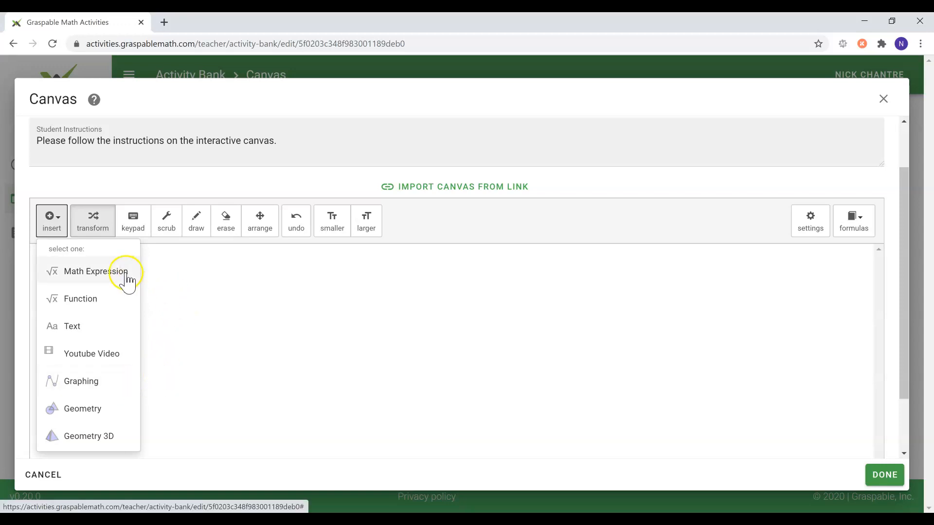
{"action": "mouse_move", "coordinate": [201, 310]}
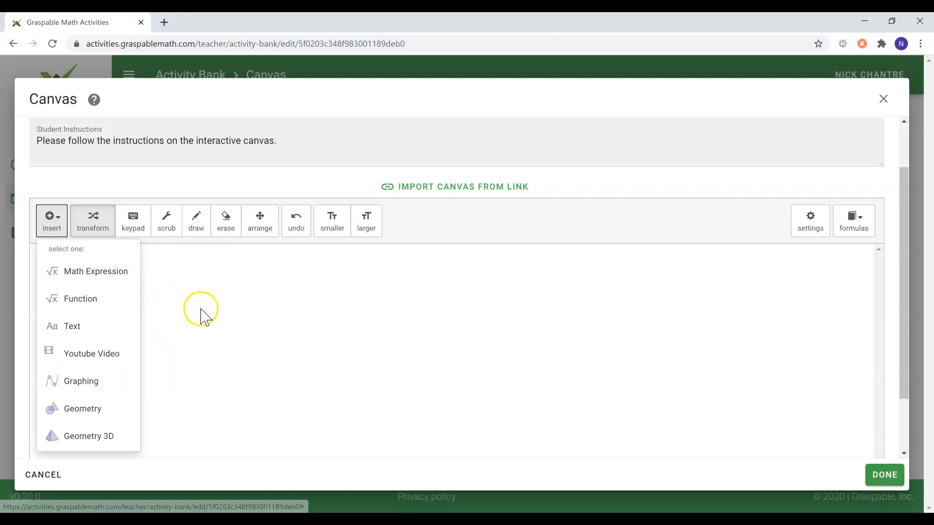
{"action": "mouse_move", "coordinate": [221, 317]}
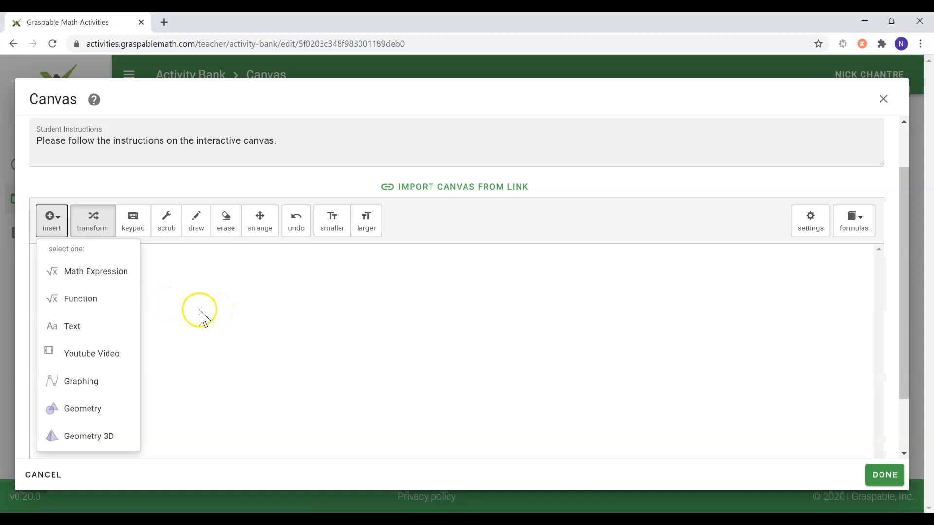
{"action": "left_click", "coordinate": [71, 326]}
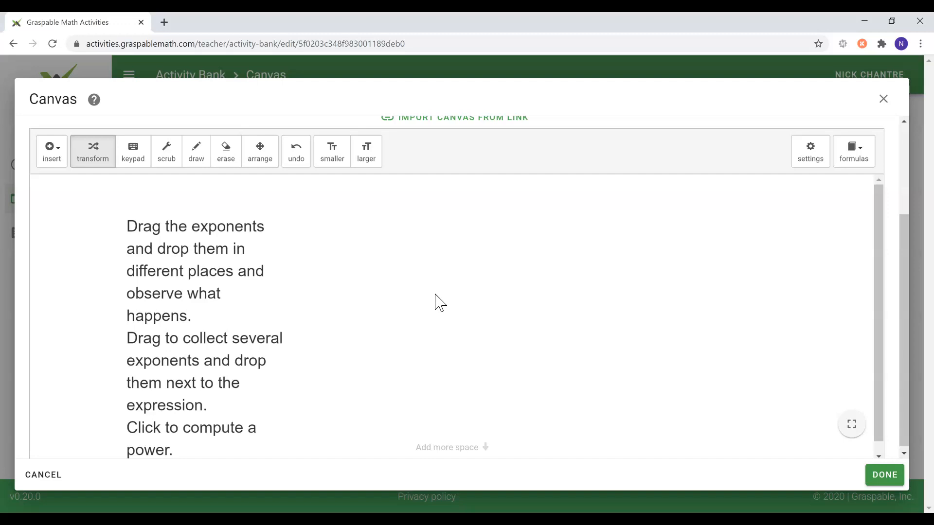
- Add the math expressions (2ab)^5 and (4x)^3 beside the instructions
{"action": "left_click", "coordinate": [52, 150]}
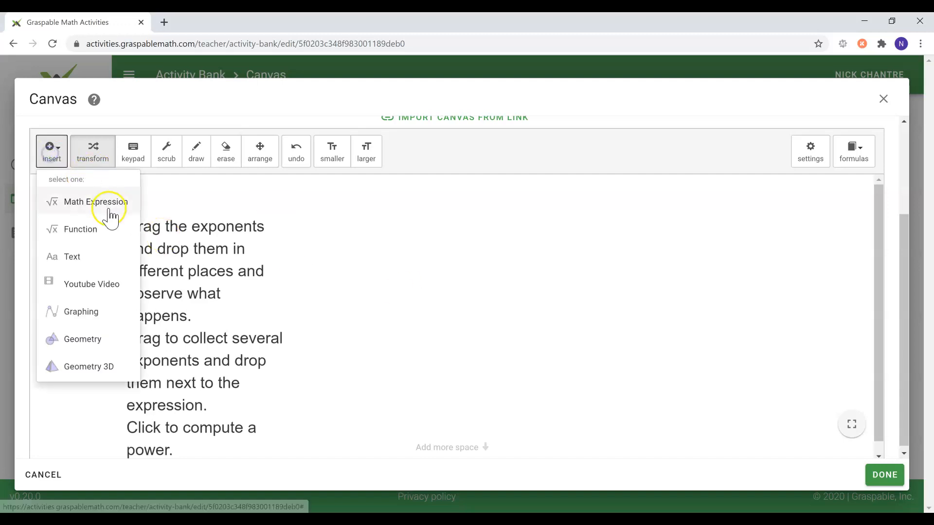
{"action": "left_click", "coordinate": [96, 203]}
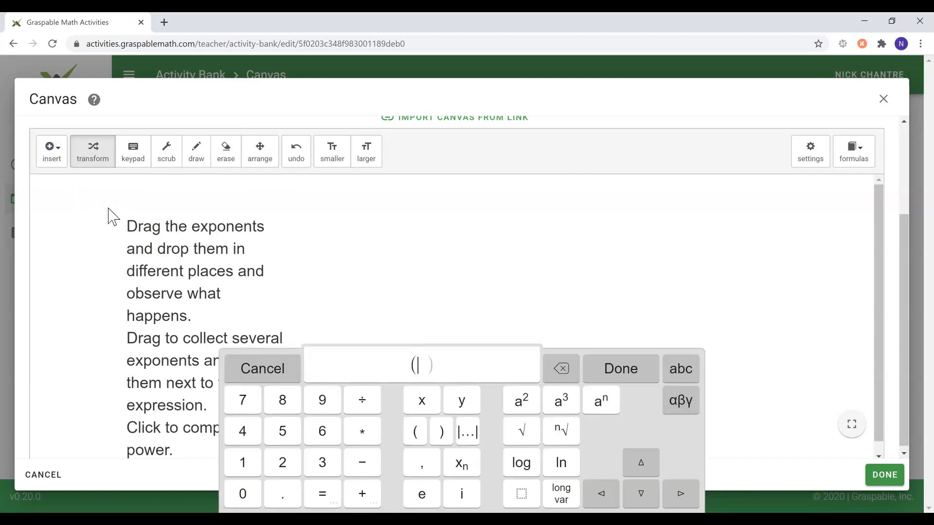
{"action": "type", "text": "2ab"}
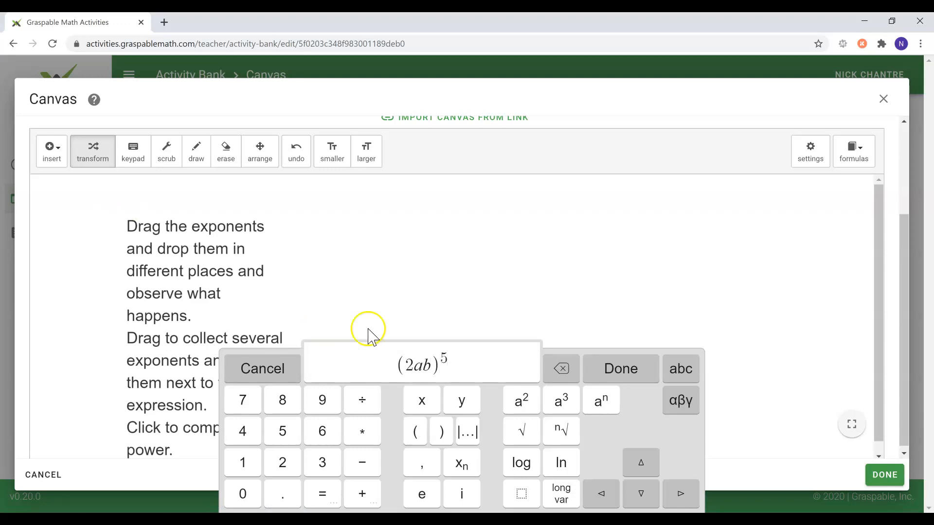
{"action": "left_click", "coordinate": [52, 150]}
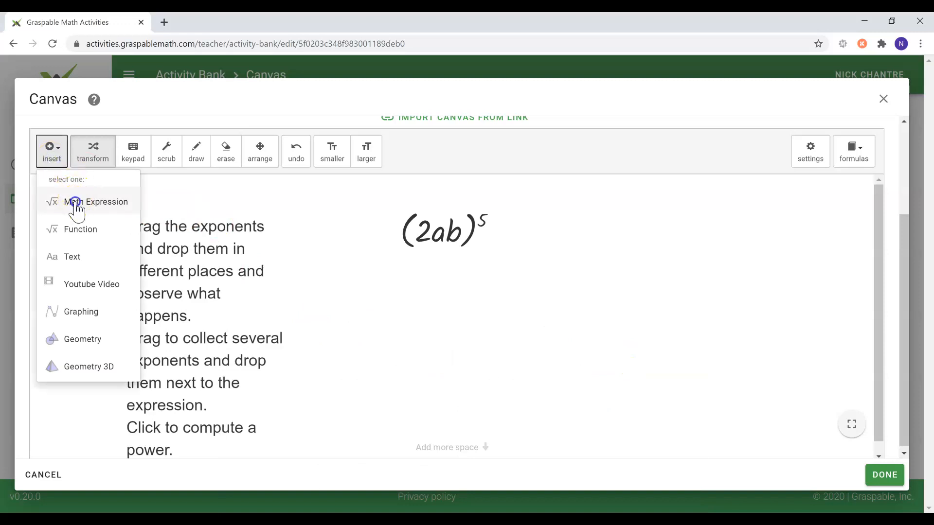
{"action": "left_click", "coordinate": [95, 202]}
{"action": "type", "text": "(4x)^3"}
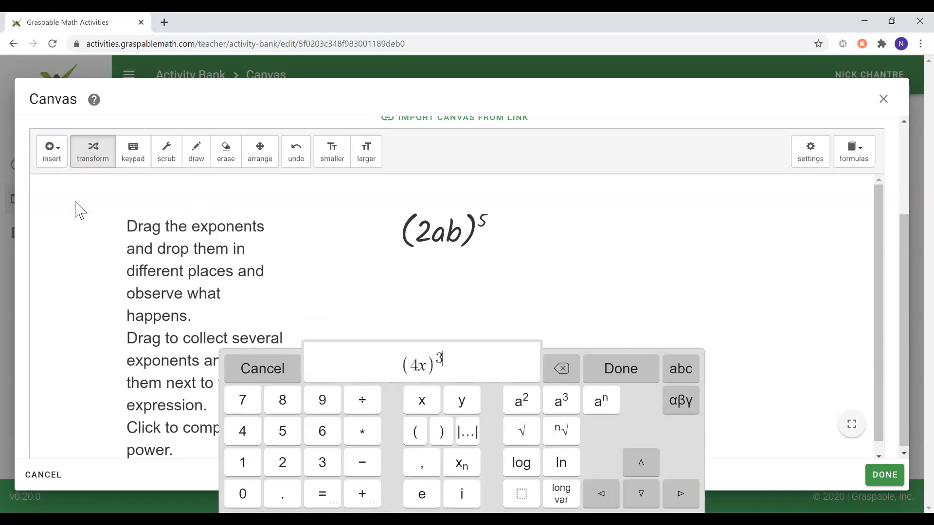
{"action": "left_click", "coordinate": [620, 369]}
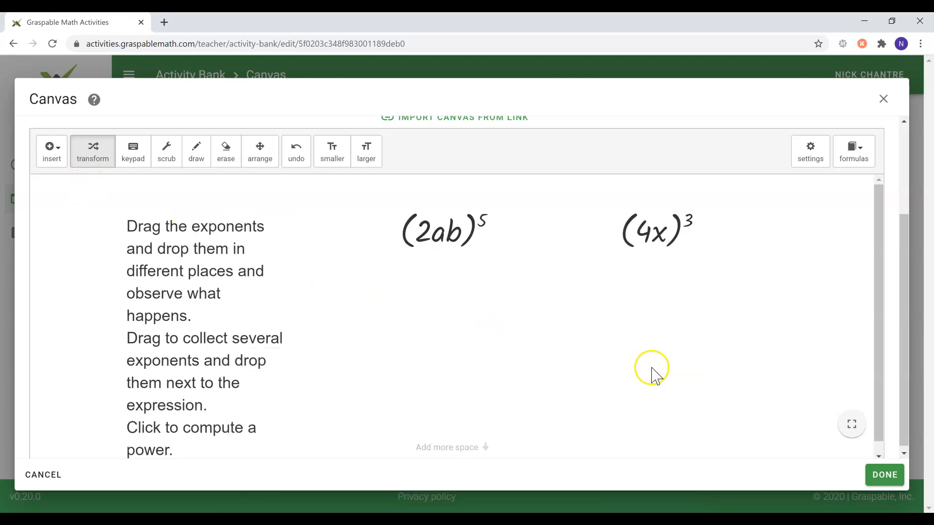
{"action": "mouse_move", "coordinate": [840, 448]}
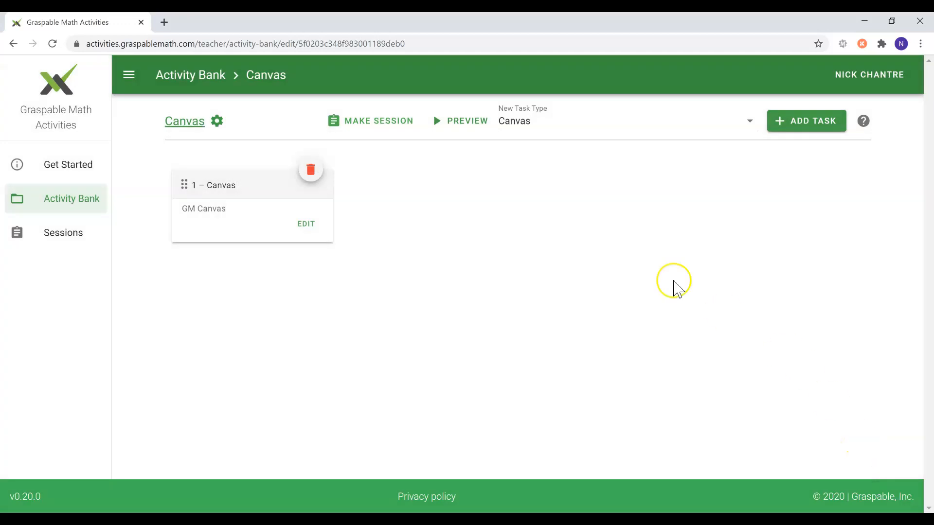
- Save the canvas task and enter the activity's teacher preview
{"action": "left_click", "coordinate": [467, 120]}
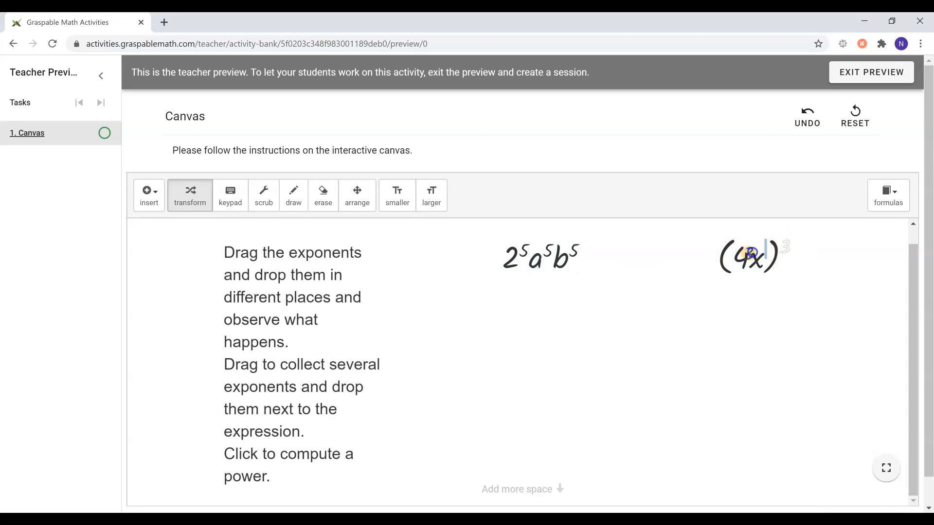
- Distribute the exponents and compute 2^5 to 32a^5b^5 and 4^3 to 64x^3
{"action": "left_click", "coordinate": [752, 254]}
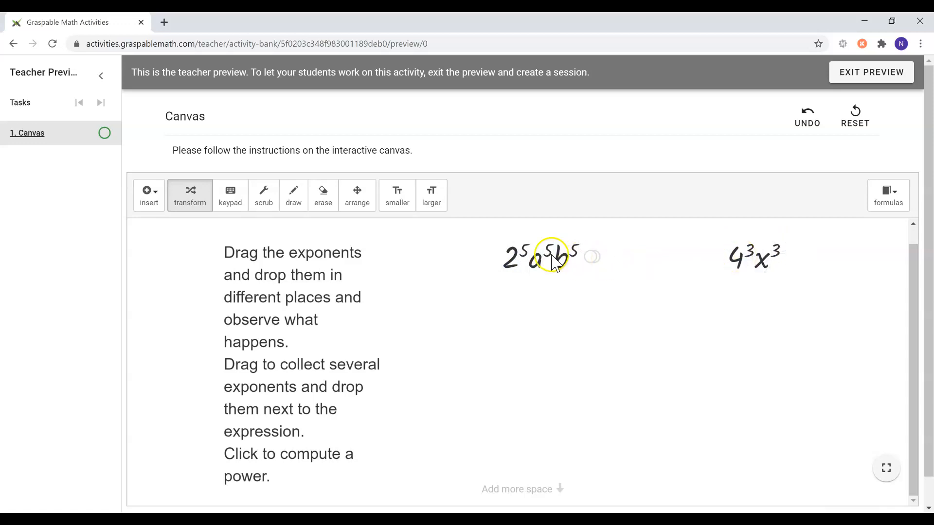
{"action": "left_click", "coordinate": [518, 256]}
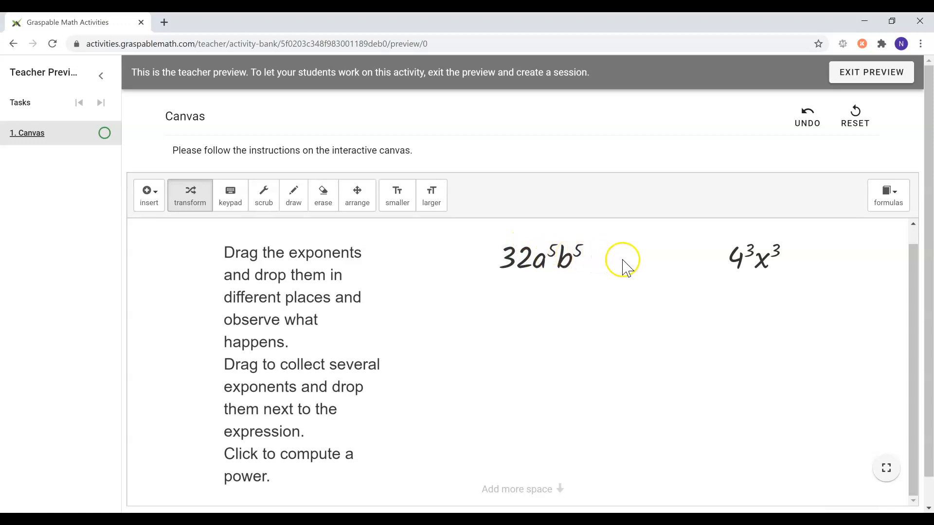
{"action": "mouse_move", "coordinate": [753, 261]}
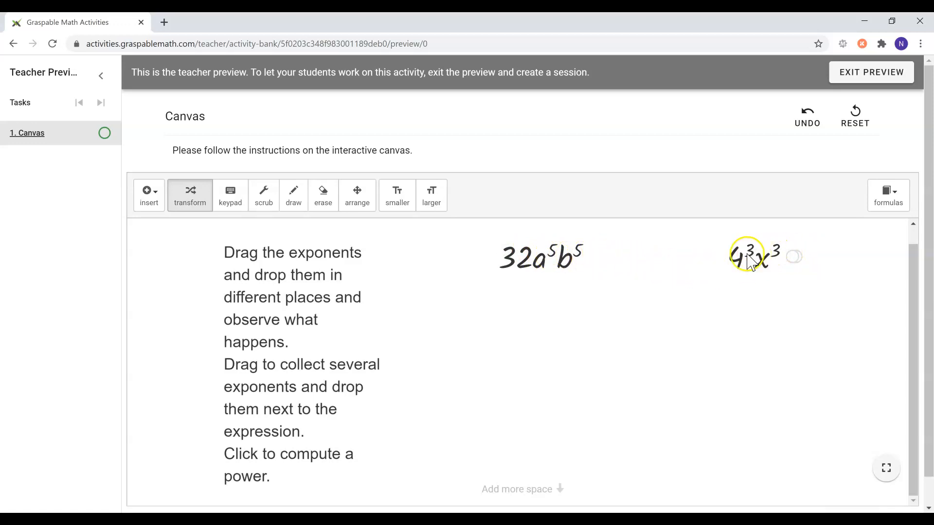
{"action": "left_click", "coordinate": [752, 255]}
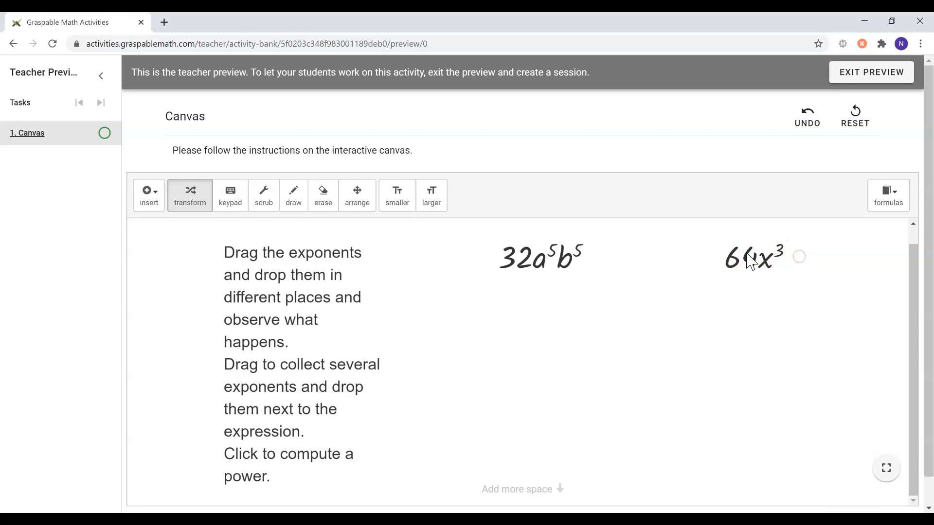